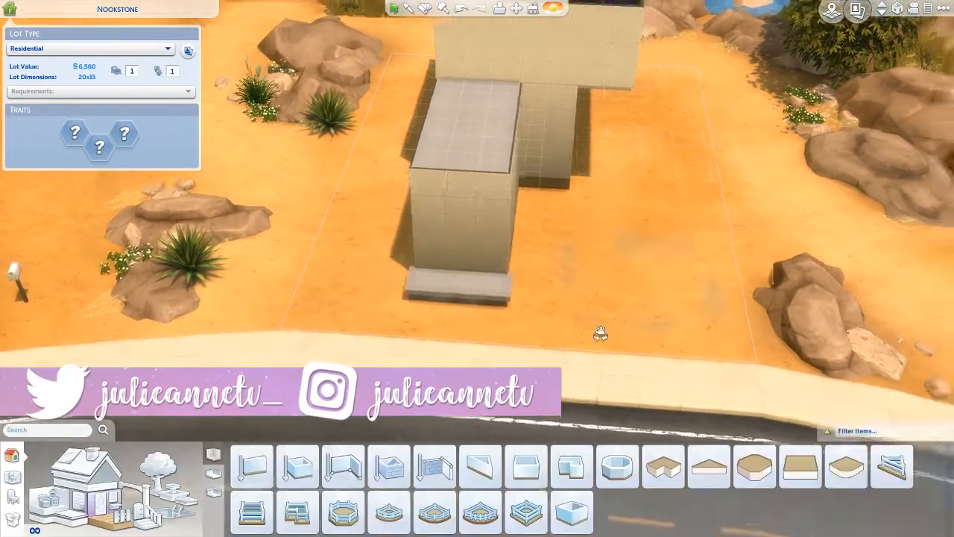
# Build the second-storey room and cover its exterior walls with brown wood siding.
pyautogui.click(799, 465)
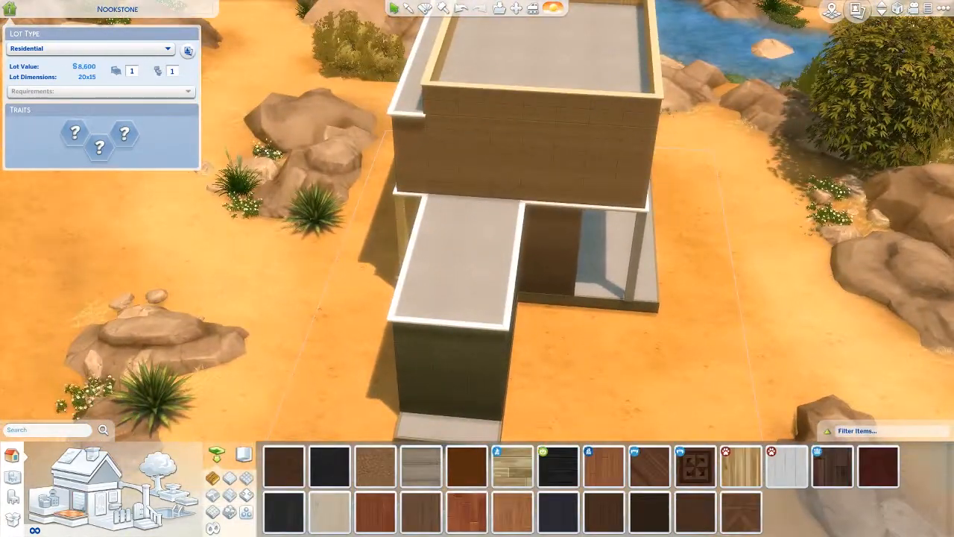
# Plant palm trees, ferns and flowering shrubs beside the front steps of the house.
pyautogui.click(328, 465)
pyautogui.write('bb.moveobject')
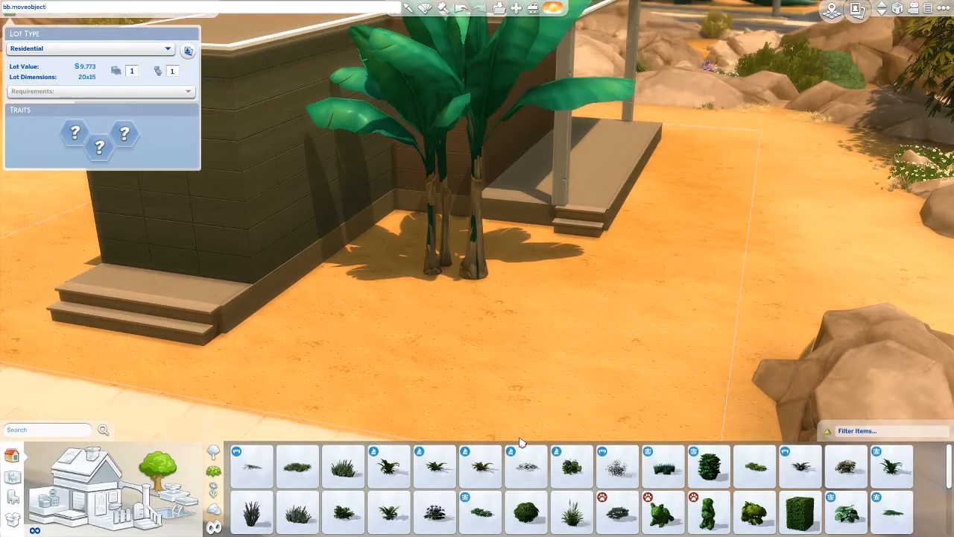
pyautogui.click(662, 465)
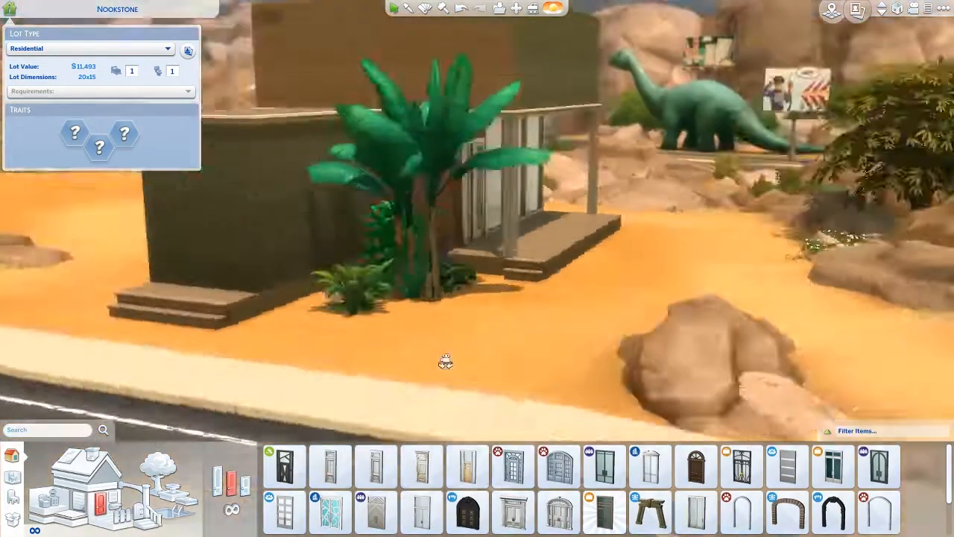
pyautogui.click(421, 512)
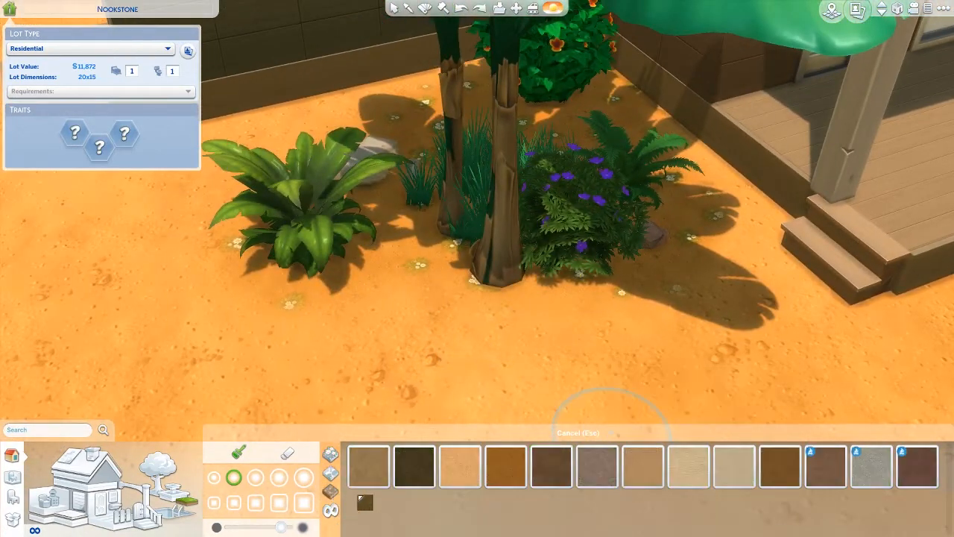
# Place an indoor staircase between floors and surround the stairwell with wooden railings.
pyautogui.click(551, 465)
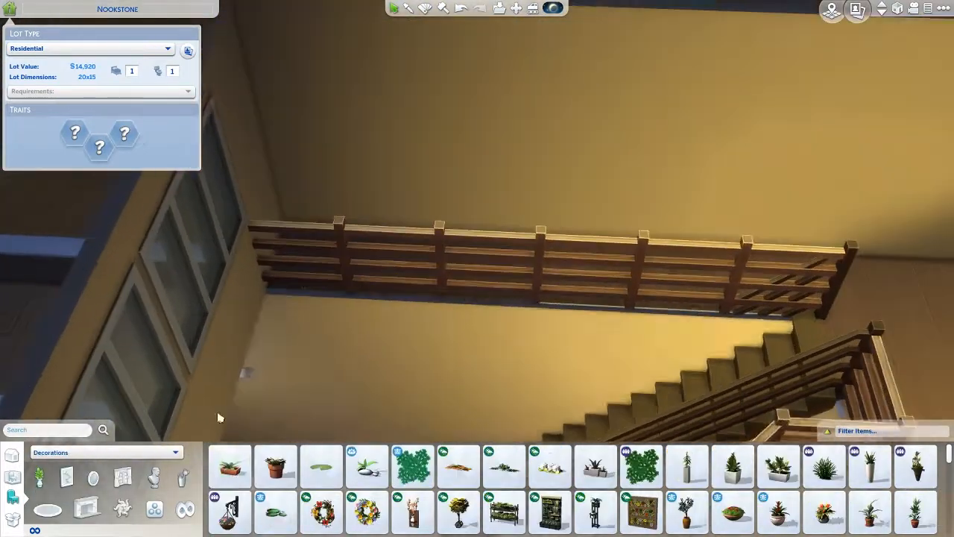
# Decorate the upstairs landing with a flower pot, carved dresser, cat figurine and leaf painting.
pyautogui.click(274, 466)
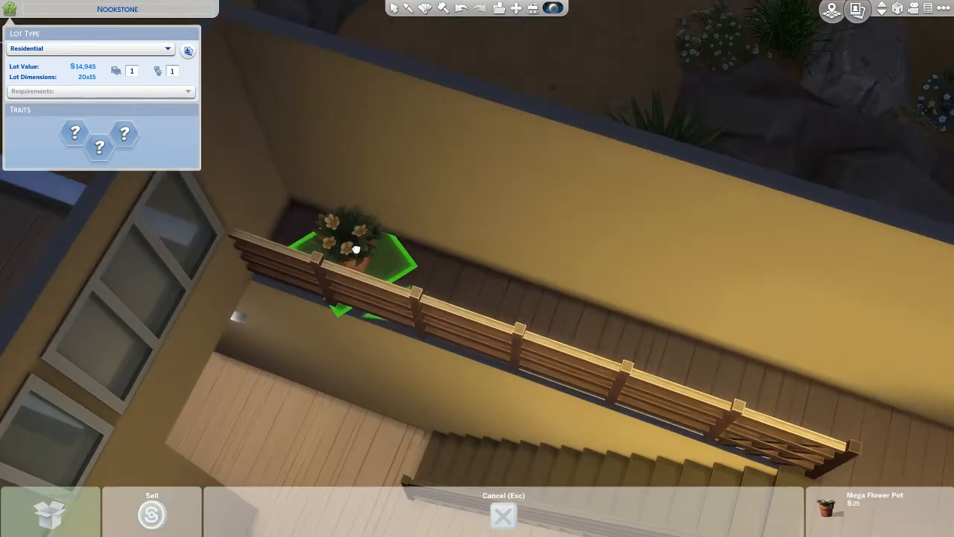
pyautogui.click(357, 249)
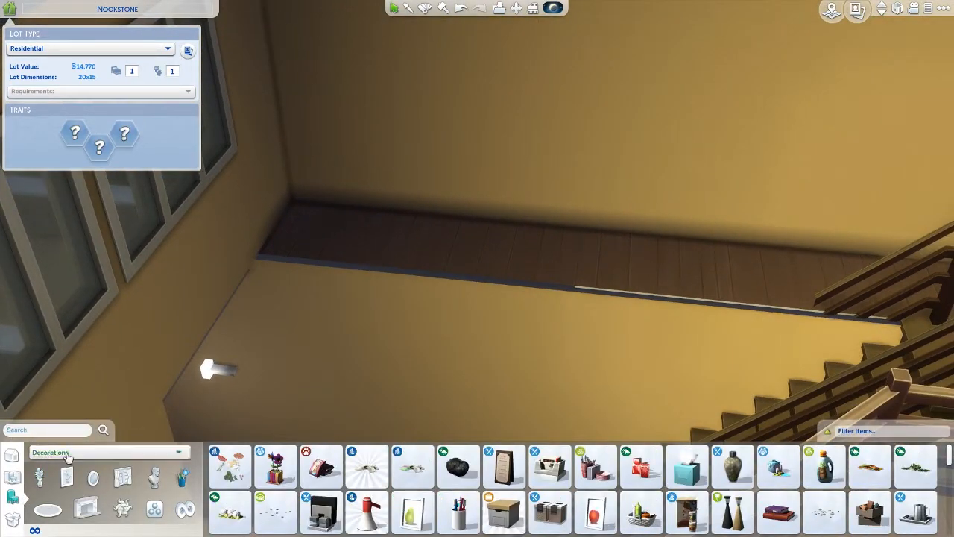
pyautogui.click(367, 465)
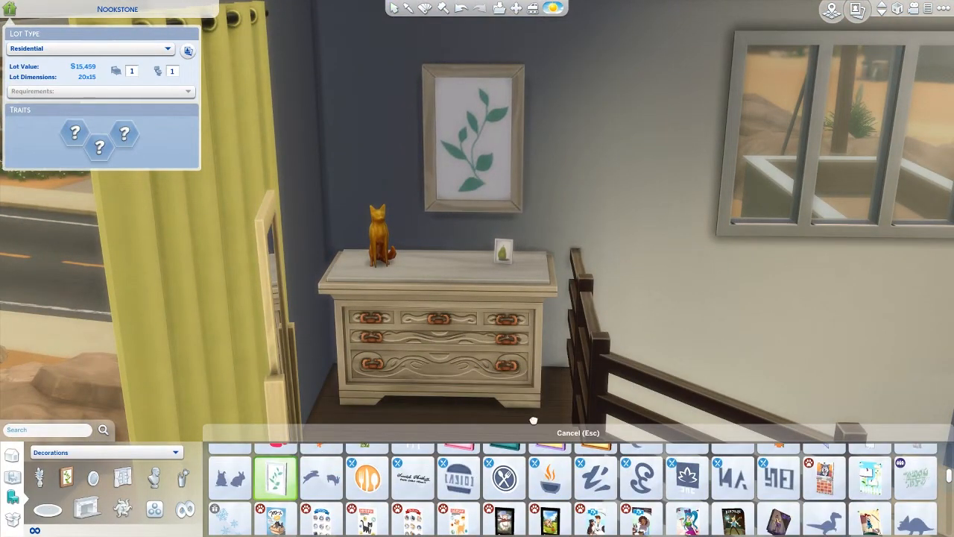
# Hang a tall carved decorative panel on the wall beside the upstairs stairwell.
pyautogui.click(51, 454)
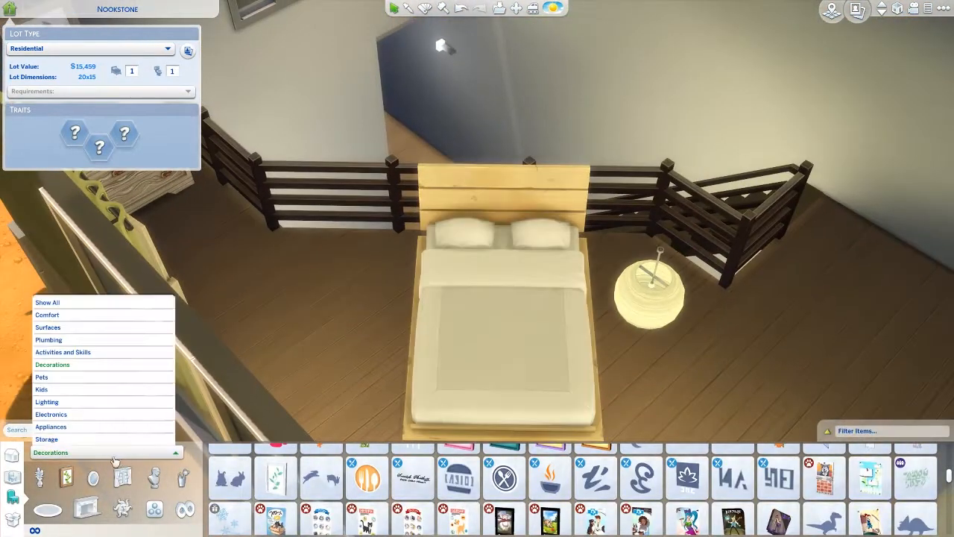
pyautogui.click(48, 329)
pyautogui.write('Curated Cork Board in K')
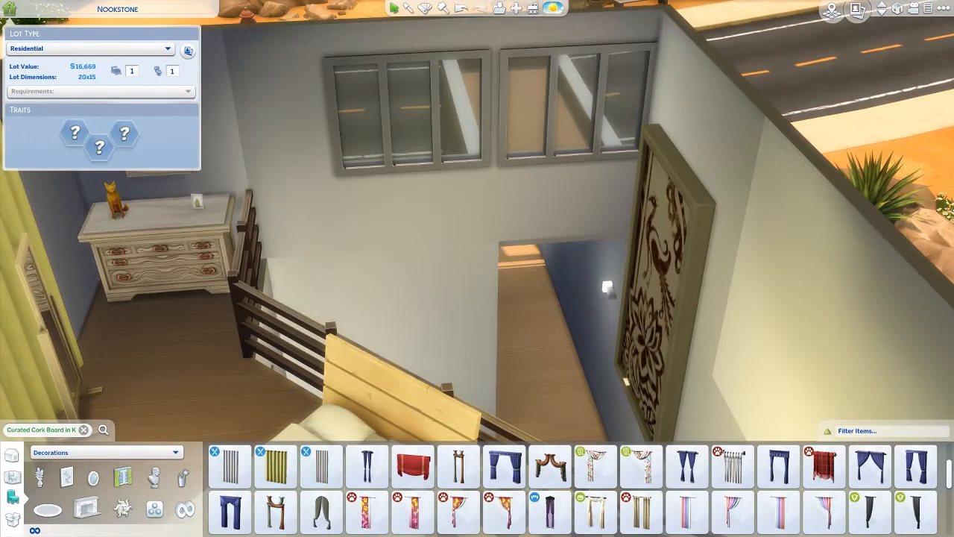
# Hang yellow curtains over the windows and add a glass side table and globe floor lamp.
pyautogui.click(595, 466)
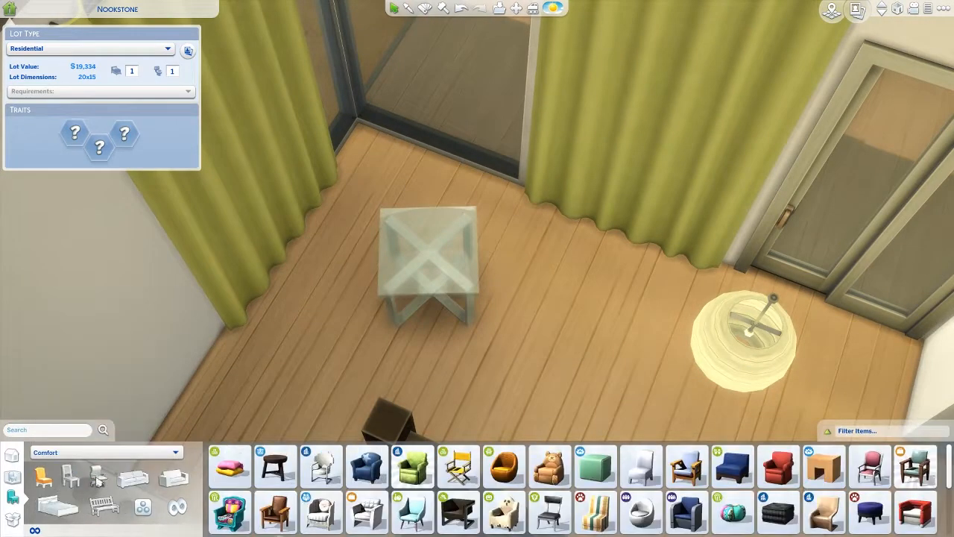
# Set two teal-cushioned wicker armchairs on the front porch deck.
pyautogui.click(367, 465)
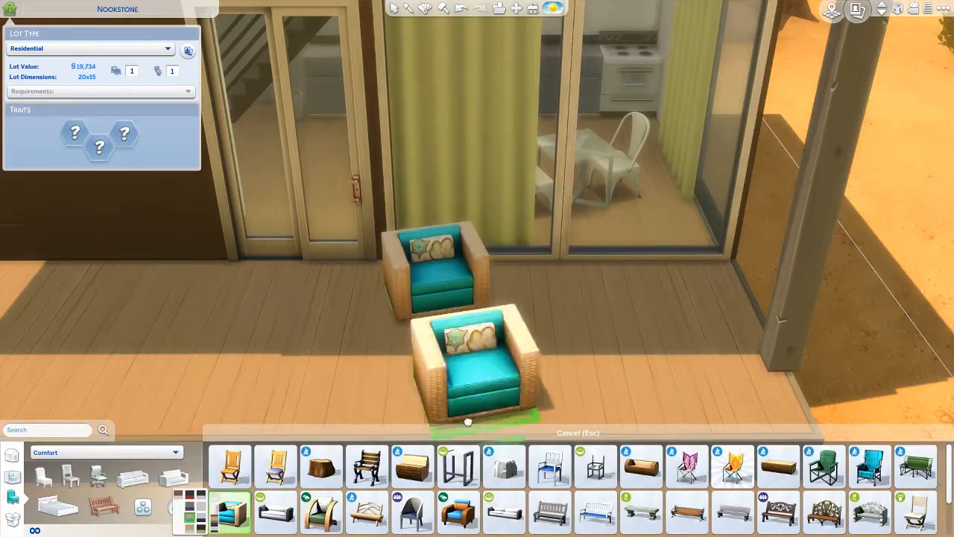
pyautogui.click(898, 8)
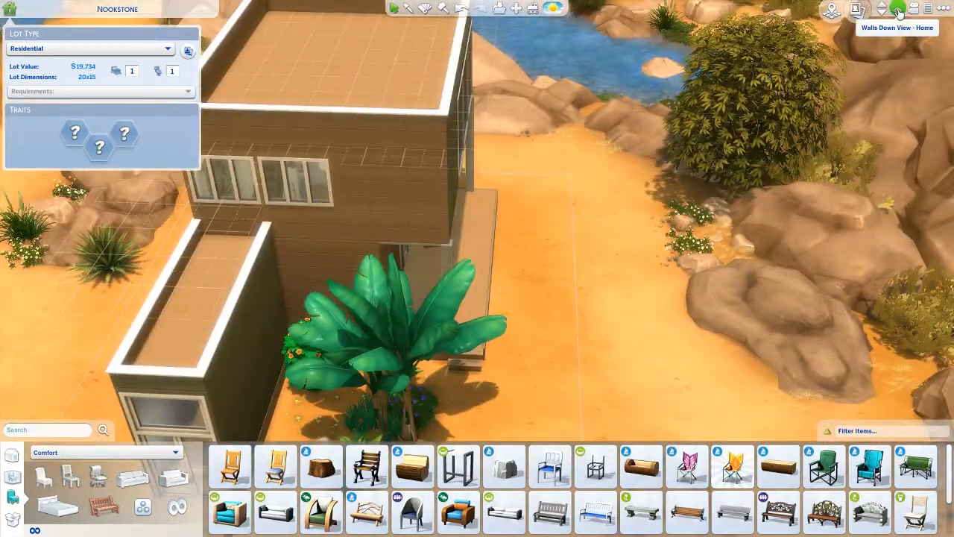
pyautogui.click(896, 9)
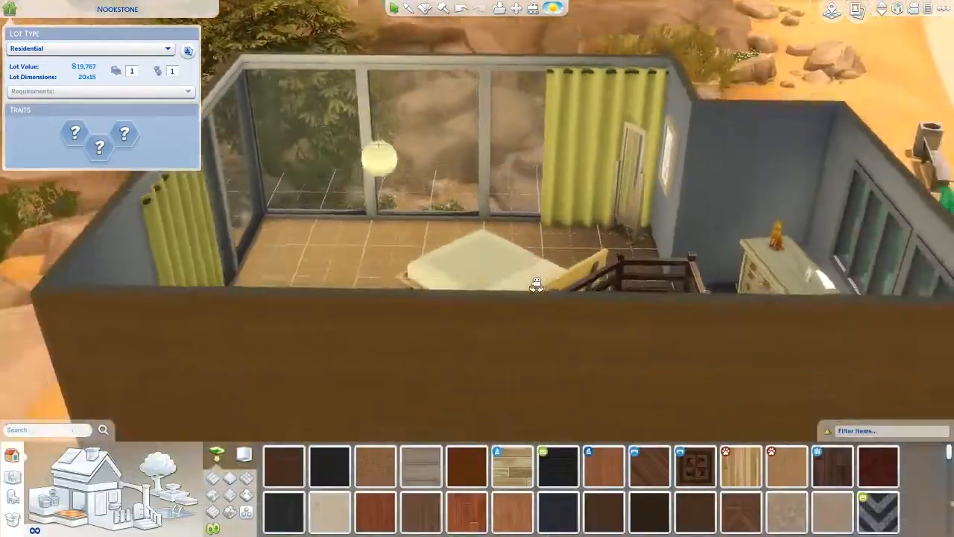
# Line the kitchen wall with grey counters, a white fridge, a white stove and a wastebasket.
pyautogui.click(768, 261)
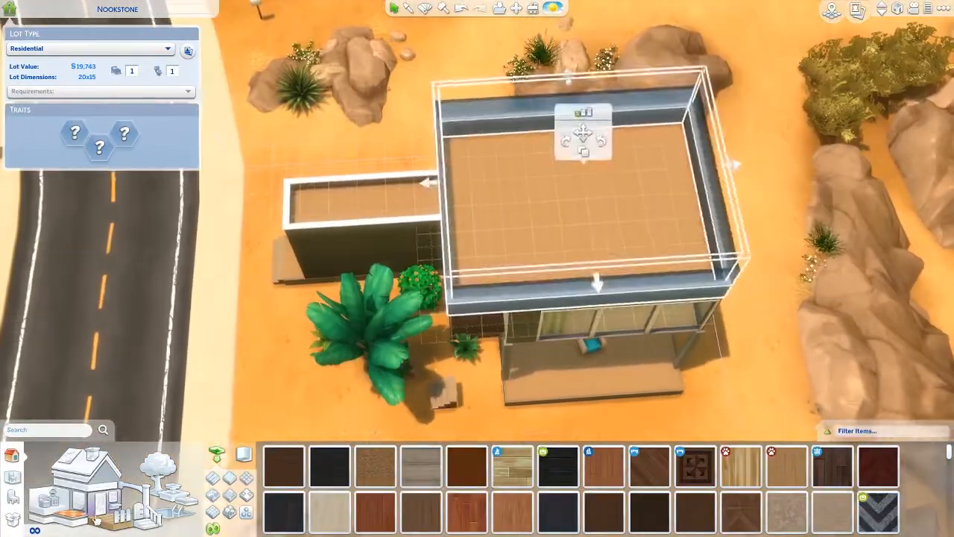
pyautogui.click(442, 9)
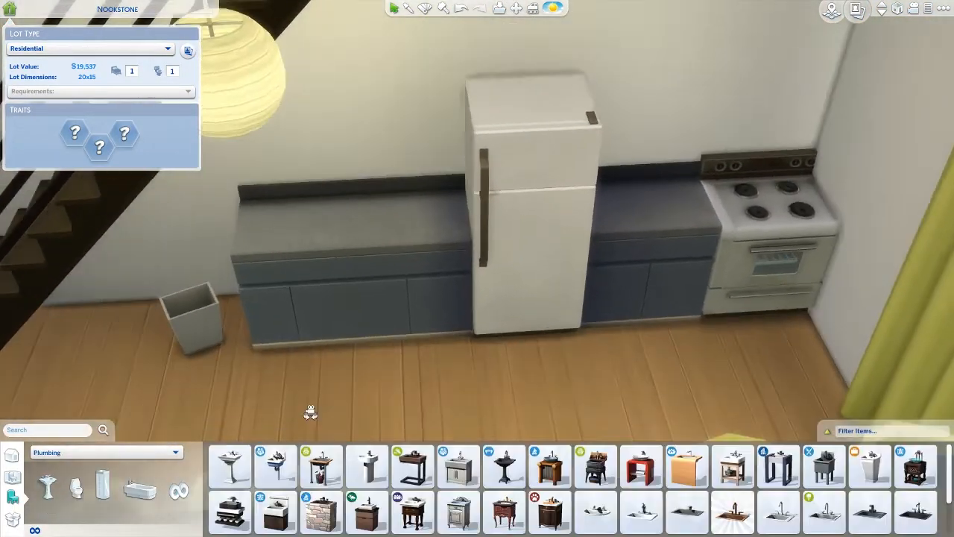
# Fit a metal kitchen sink into the grey counter left of the fridge.
pyautogui.click(75, 131)
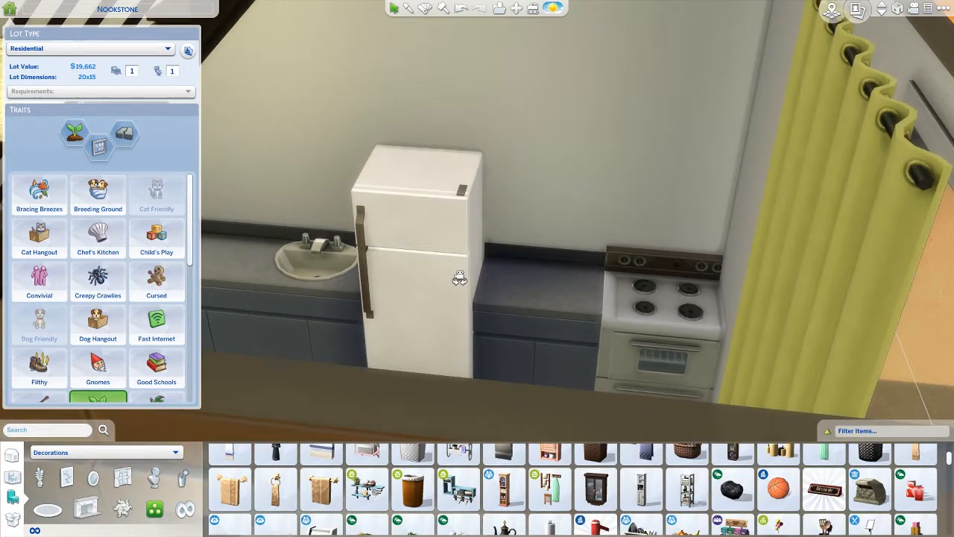
# Lay the green oval woven rug beneath the small dining table and white chairs.
pyautogui.click(823, 466)
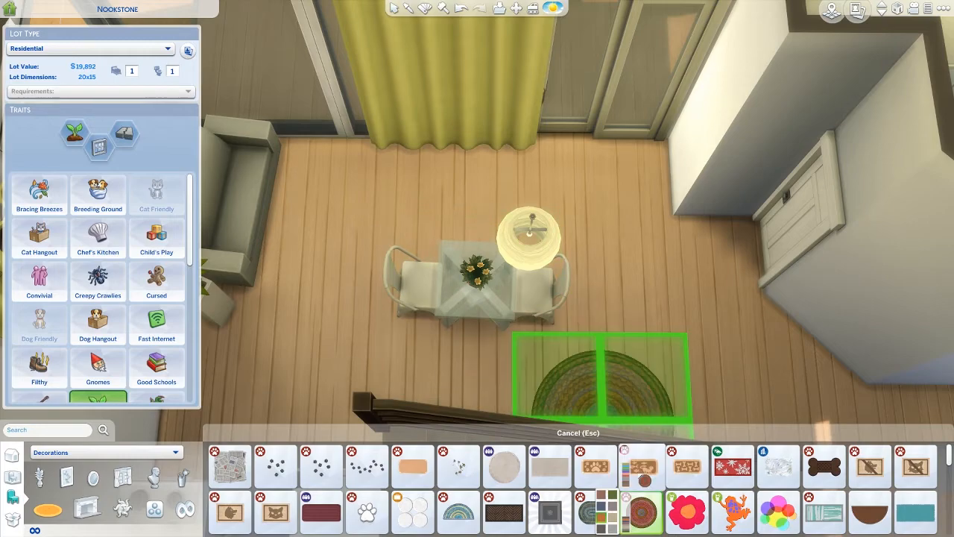
pyautogui.click(595, 513)
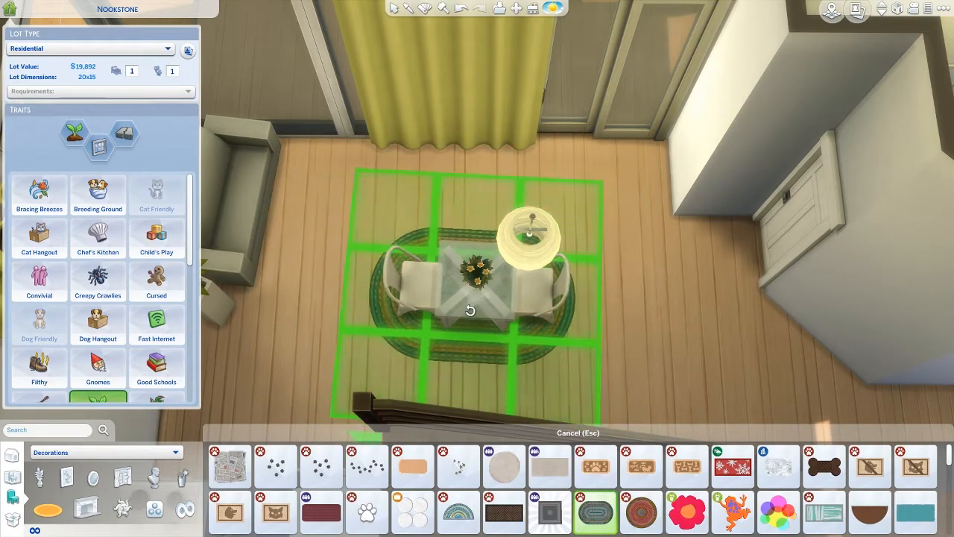